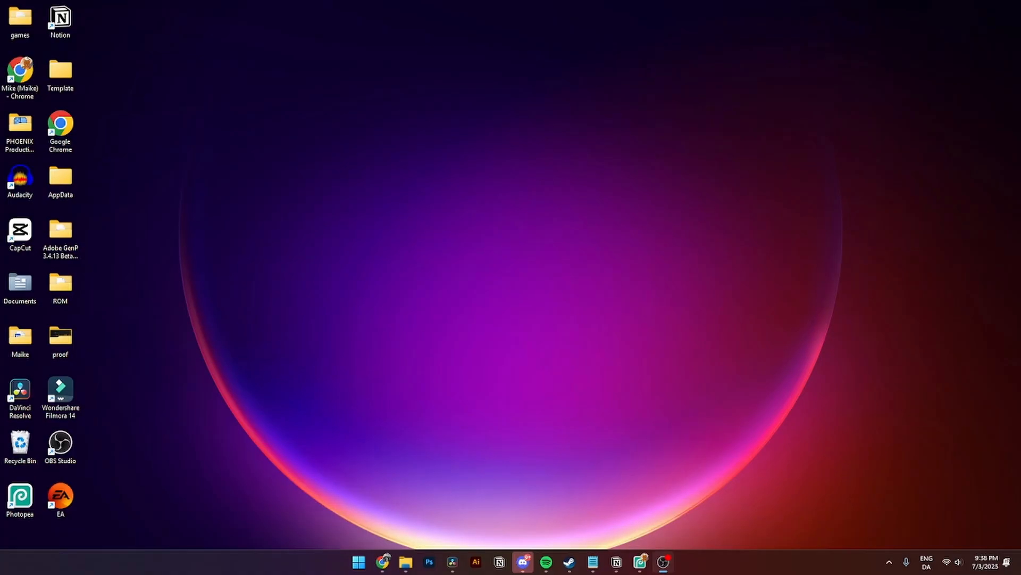
{"action": "mouse_move", "coordinate": [416, 85]}
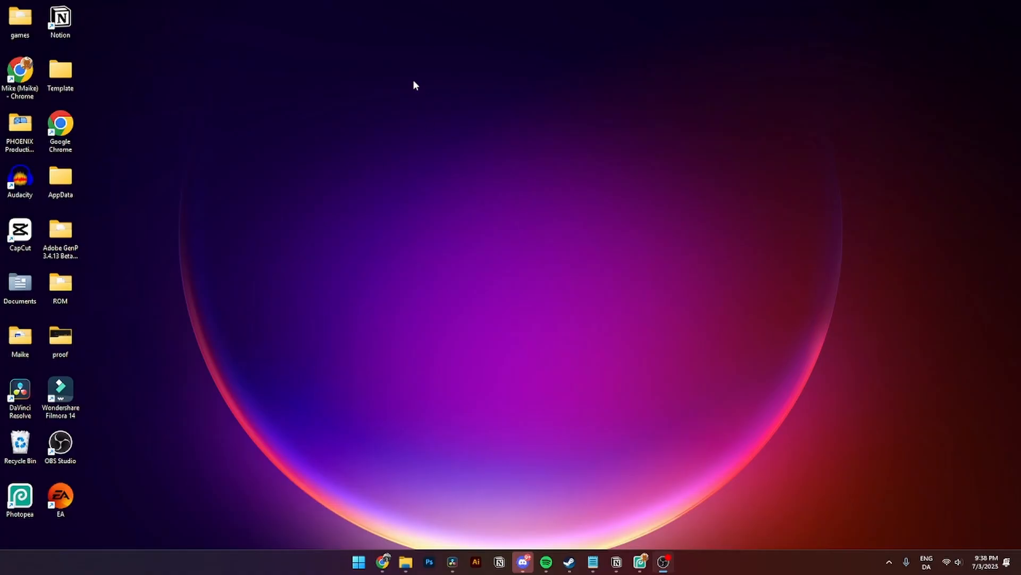
{"action": "mouse_move", "coordinate": [481, 252]}
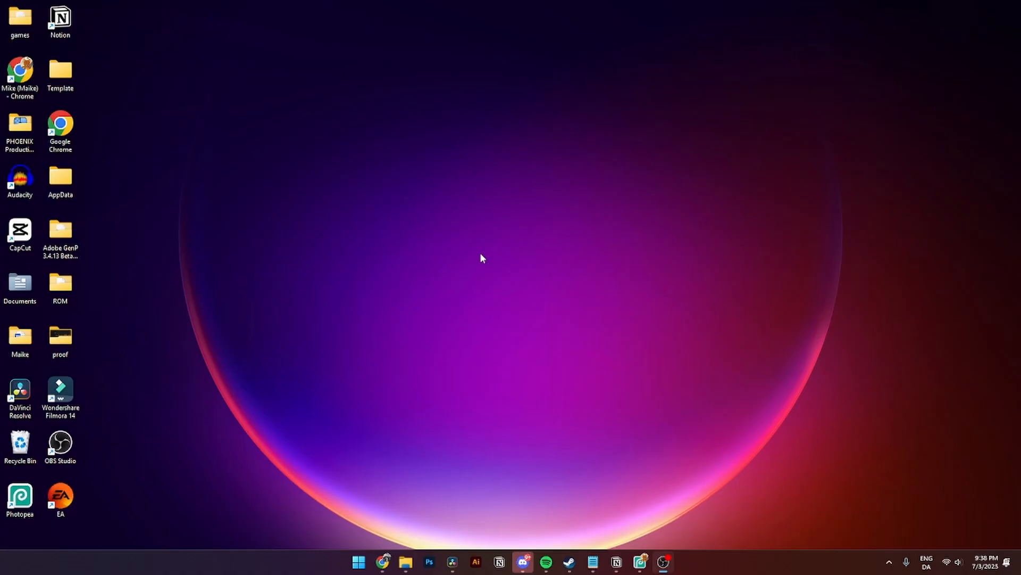
{"action": "mouse_move", "coordinate": [471, 294]}
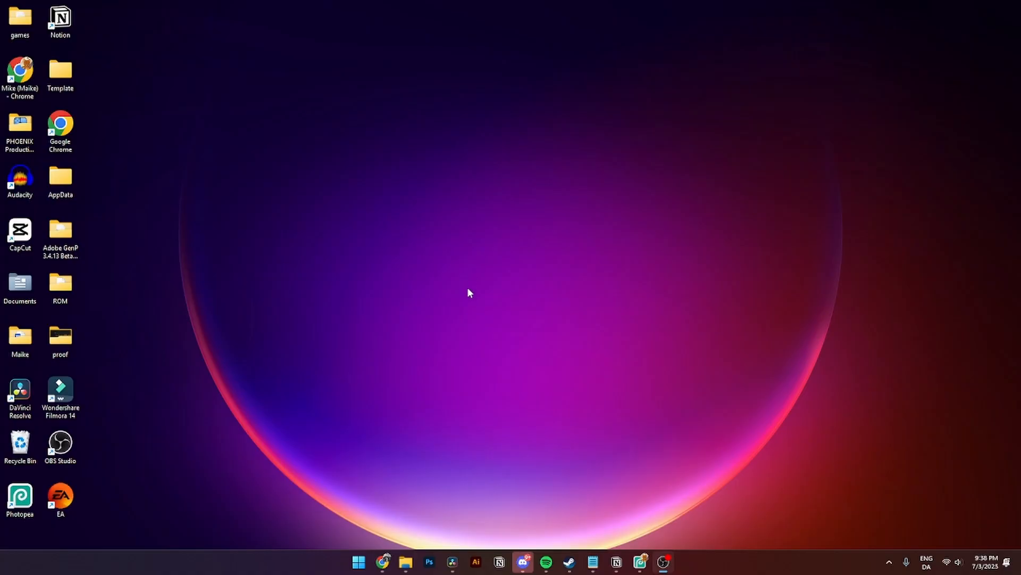
- Reach Installed apps via a Start search for 'uninstall' and filter the list by 'ableton'
{"action": "type", "text": "unins"}
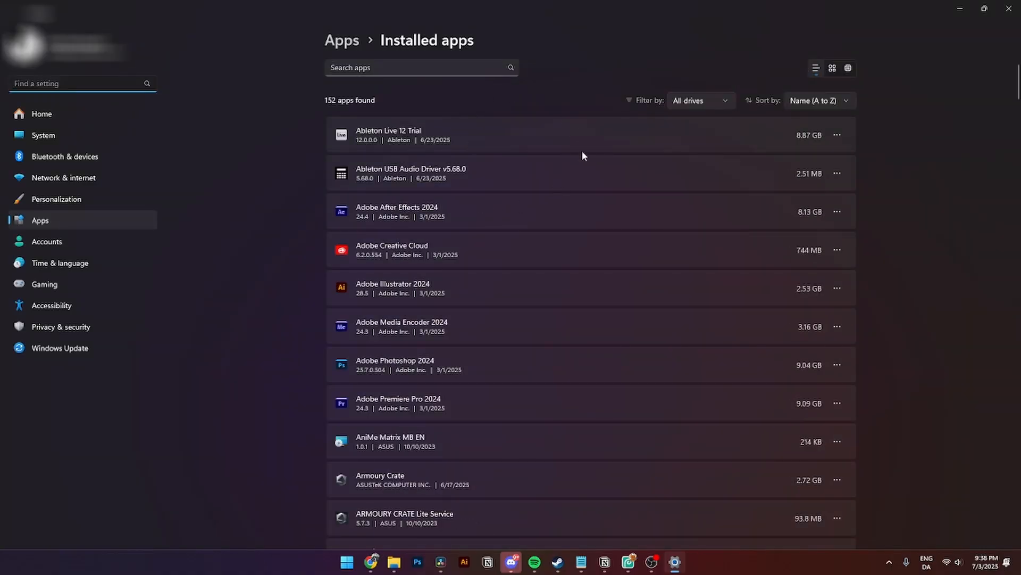
{"action": "mouse_move", "coordinate": [365, 89]}
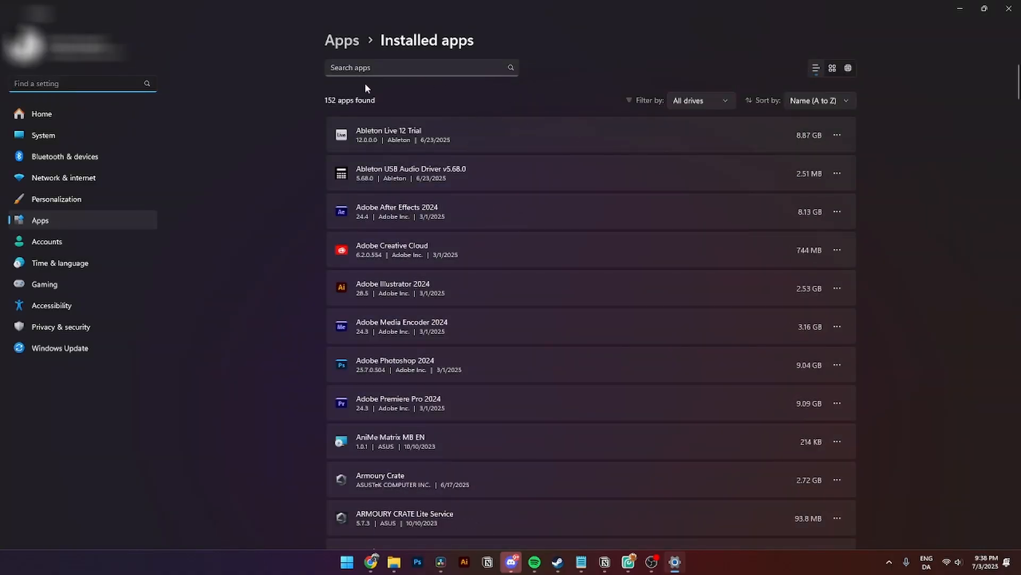
{"action": "left_click", "coordinate": [421, 67]}
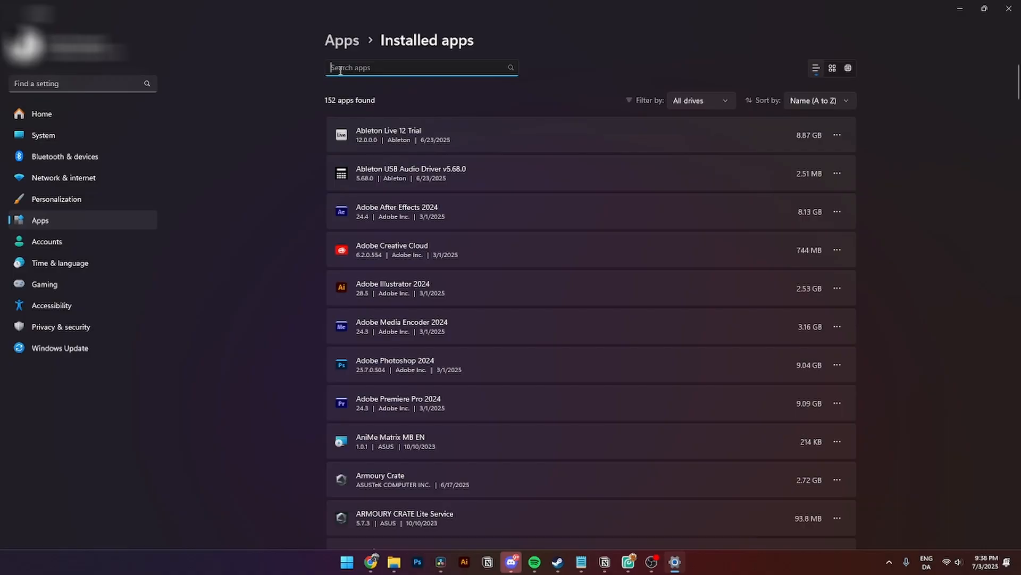
{"action": "type", "text": "ableton"}
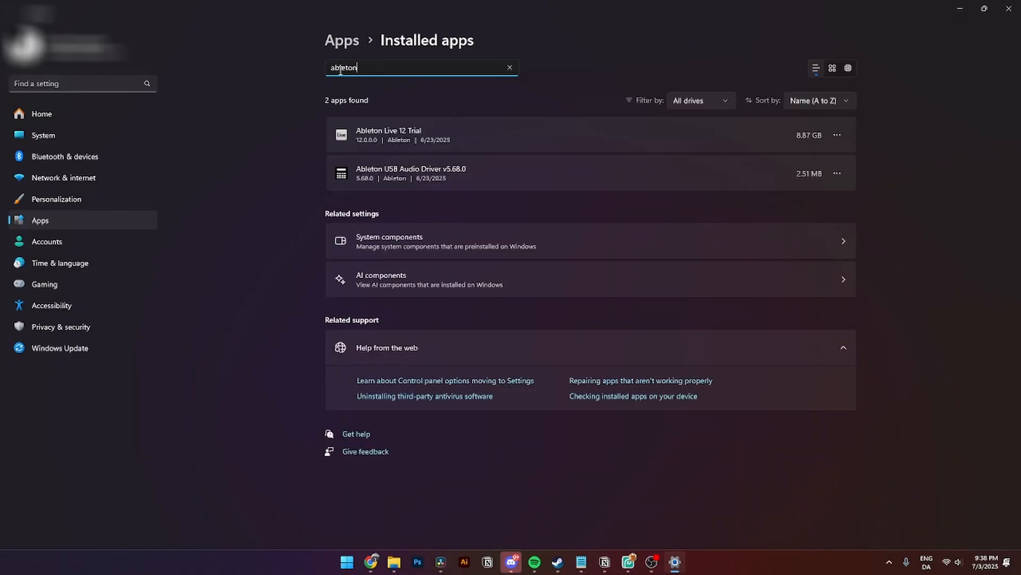
{"action": "mouse_move", "coordinate": [408, 140]}
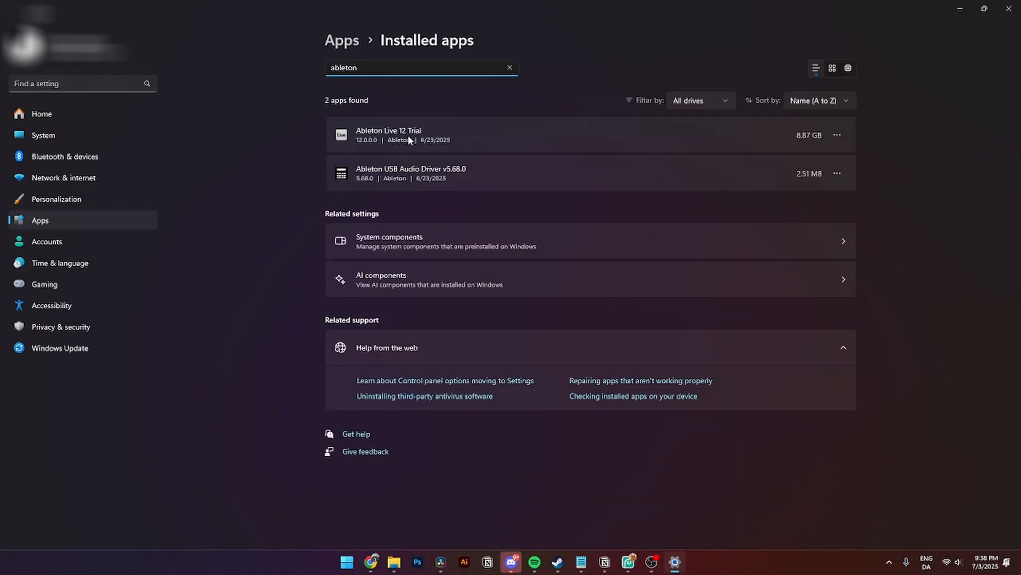
{"action": "mouse_move", "coordinate": [409, 174]}
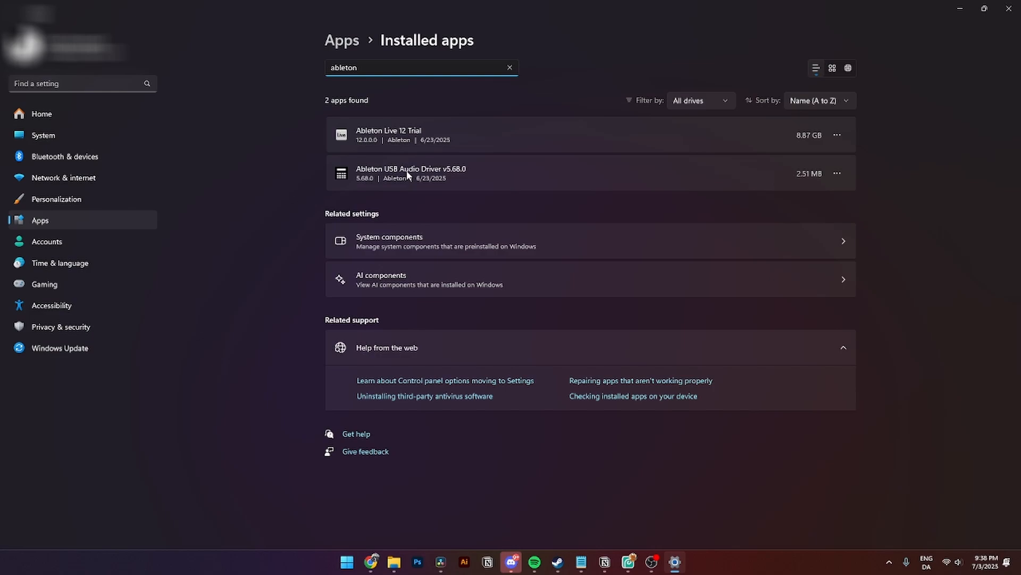
{"action": "mouse_move", "coordinate": [767, 200]}
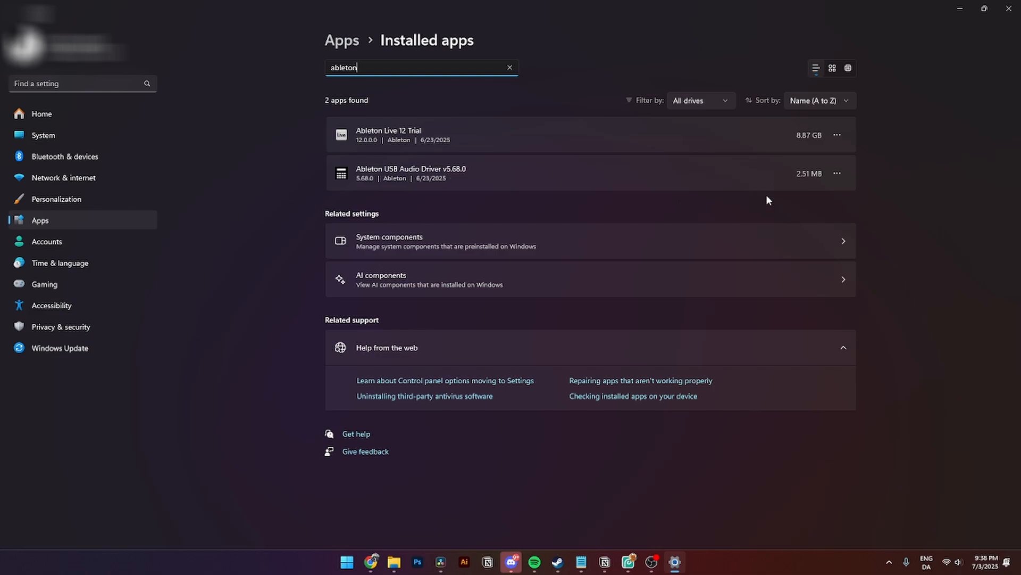
- Uninstall Ableton Live 12 Trial from its three-dot menu and confirm the removal prompt
{"action": "left_click", "coordinate": [837, 135]}
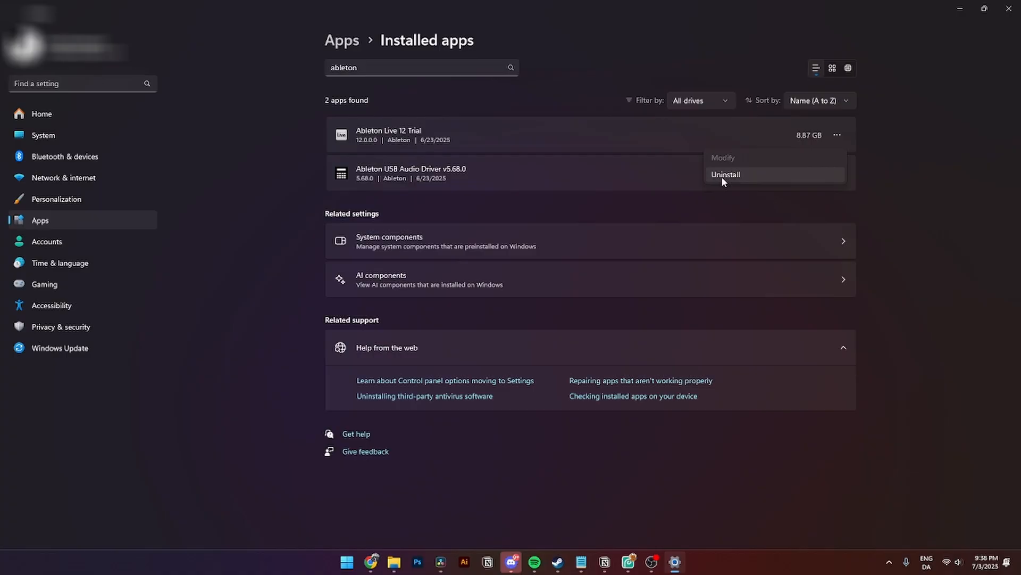
{"action": "left_click", "coordinate": [726, 175]}
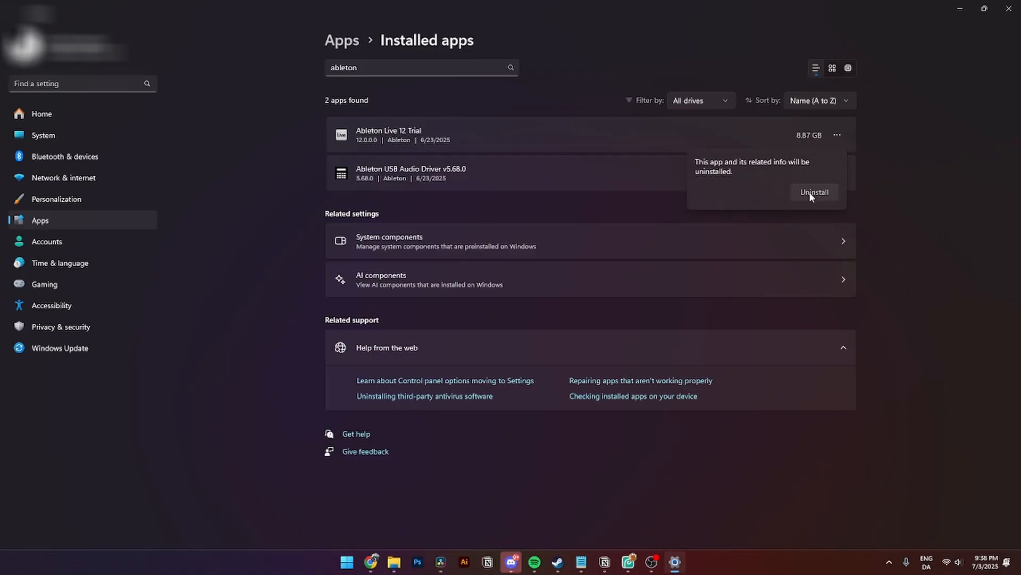
{"action": "left_click", "coordinate": [814, 193]}
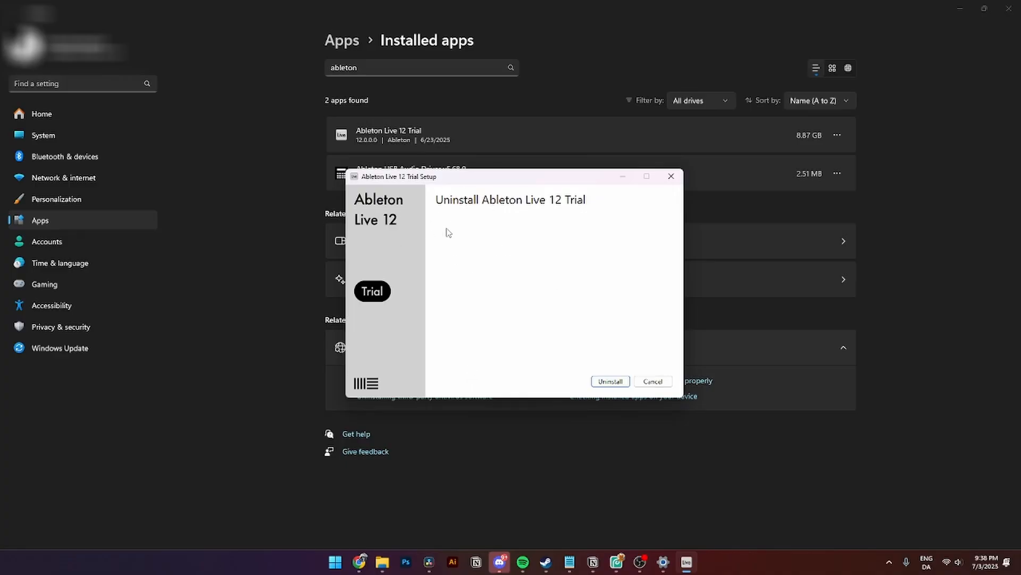
{"action": "mouse_move", "coordinate": [561, 377]}
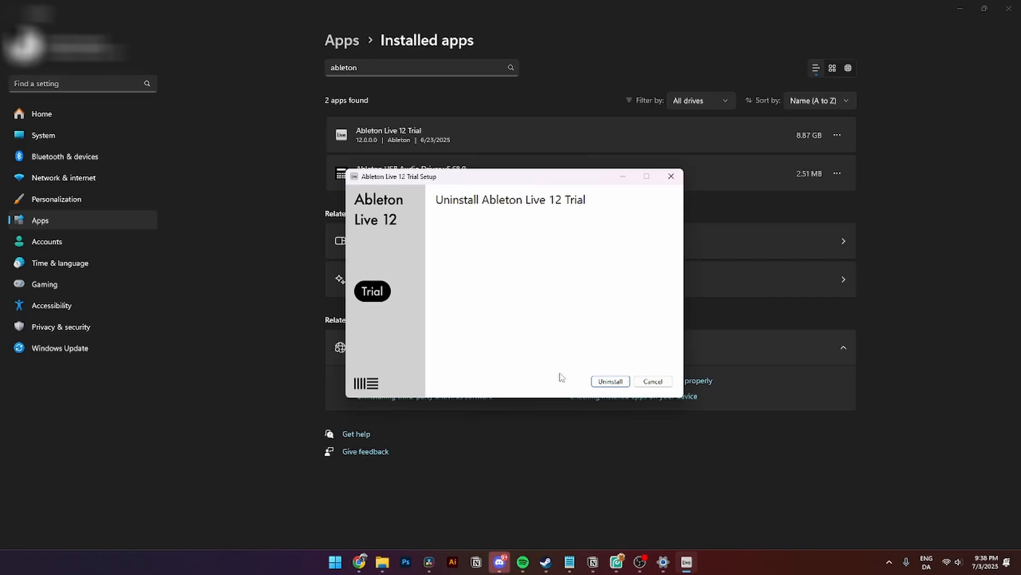
- Run the Ableton Live 12 Trial Setup uninstall to completion and close the finished window
{"action": "left_click", "coordinate": [610, 381]}
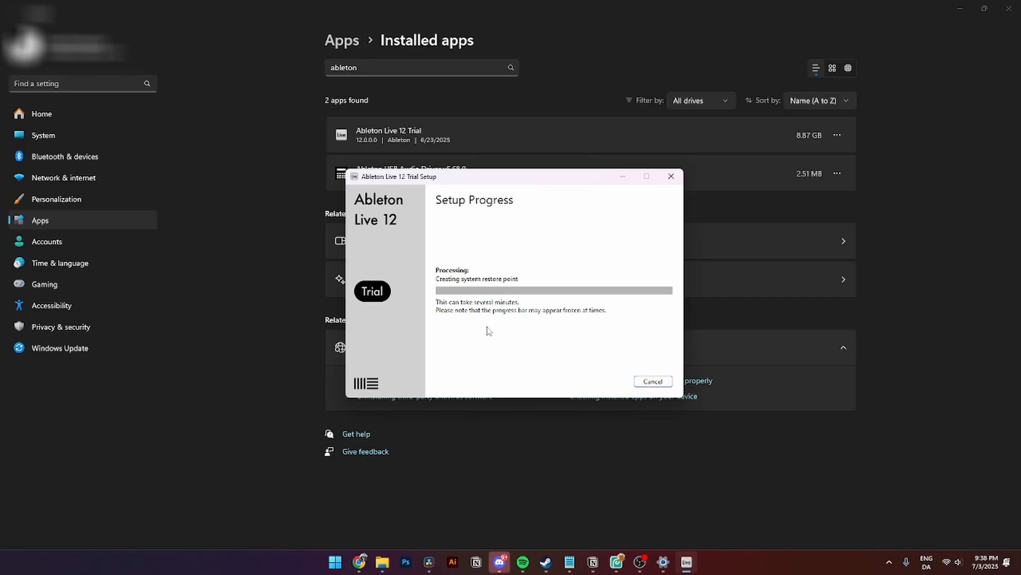
{"action": "mouse_move", "coordinate": [464, 315]}
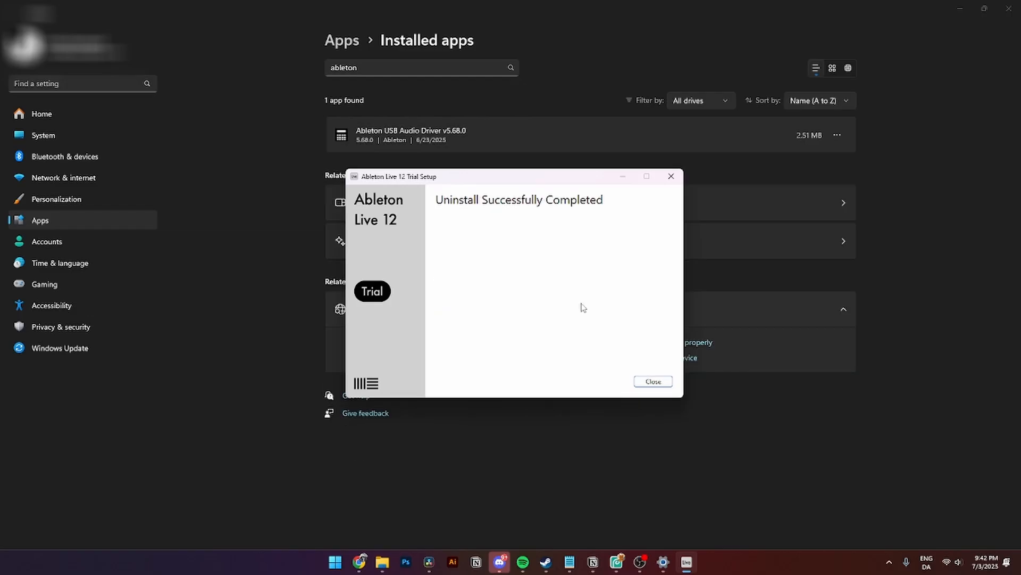
{"action": "mouse_move", "coordinate": [469, 212]}
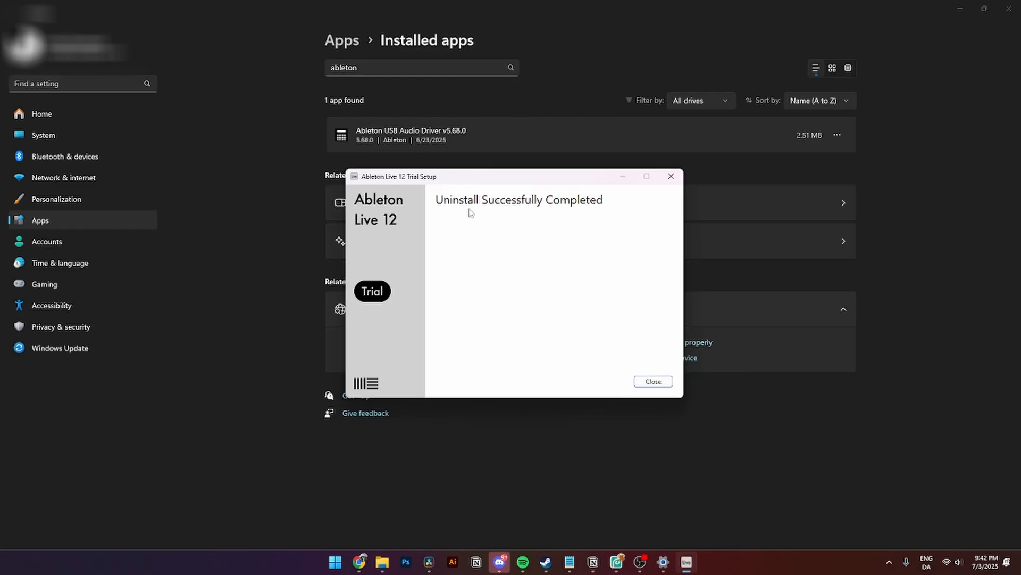
{"action": "mouse_move", "coordinate": [568, 209]}
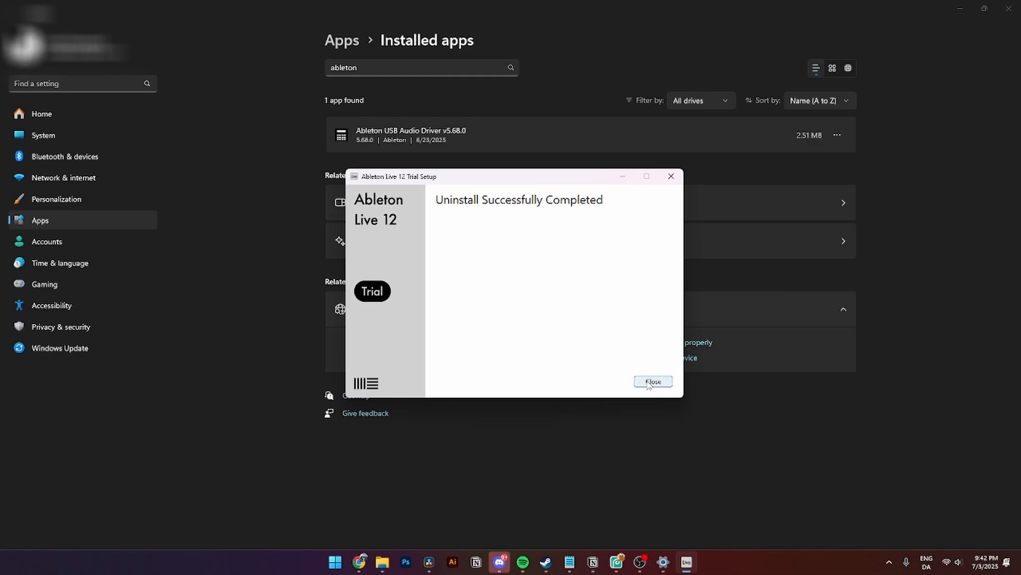
{"action": "left_click", "coordinate": [652, 381]}
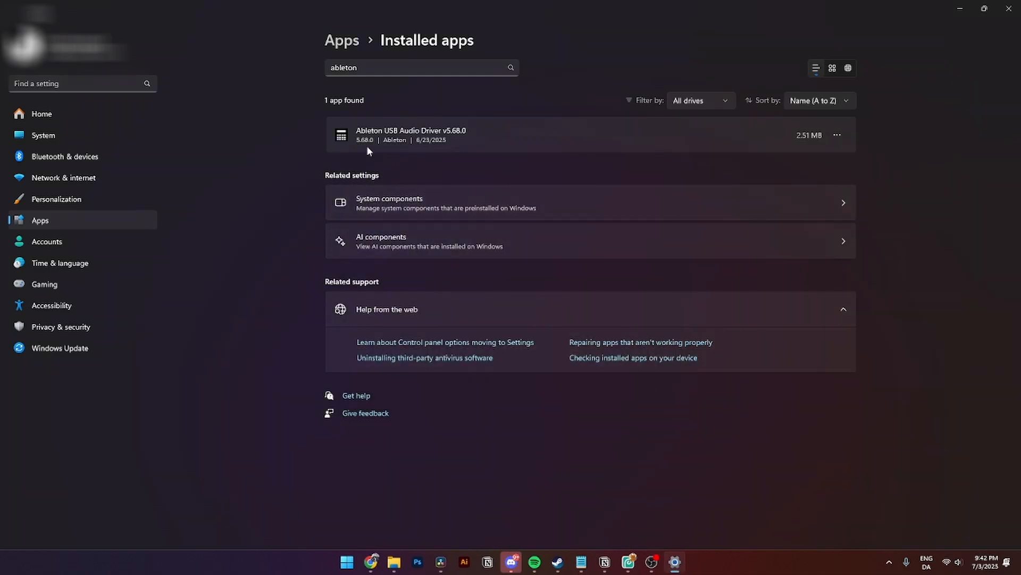
{"action": "mouse_move", "coordinate": [452, 140]}
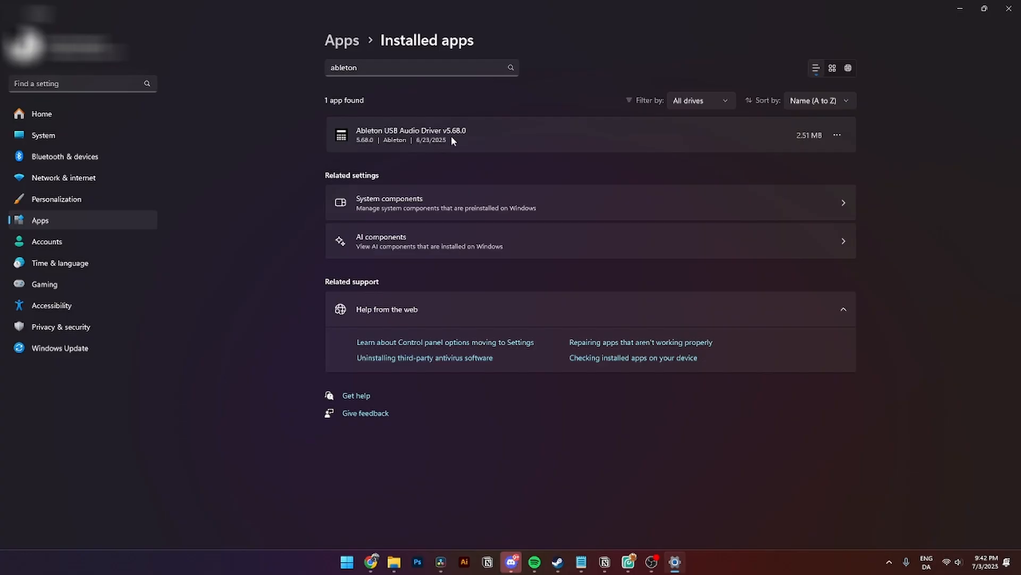
- Bring up the three-dot options for Ableton USB Audio Driver v5.68.0
{"action": "left_click", "coordinate": [838, 135]}
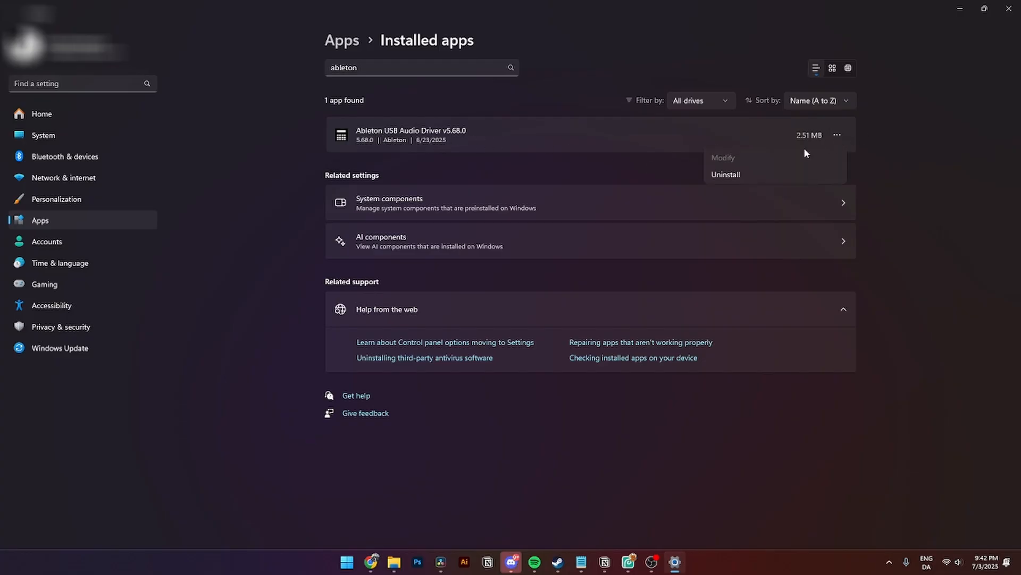